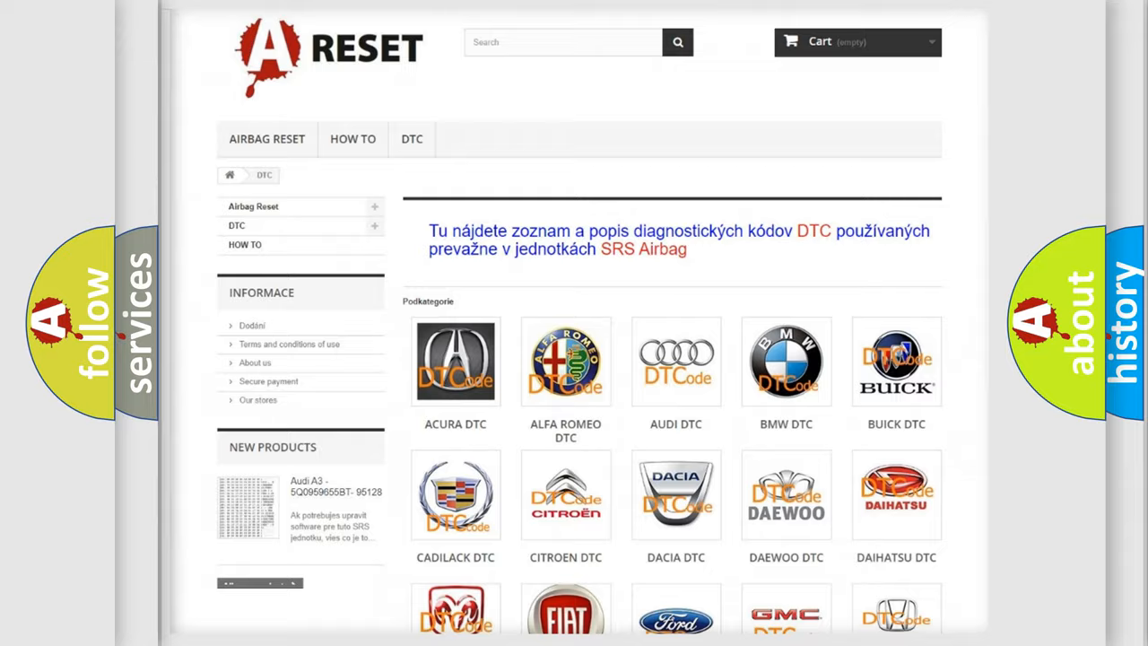
# - Open the LINCOLN DTC tile from the brand grid and scroll its diagnostic code list
pyautogui.scroll(-3)
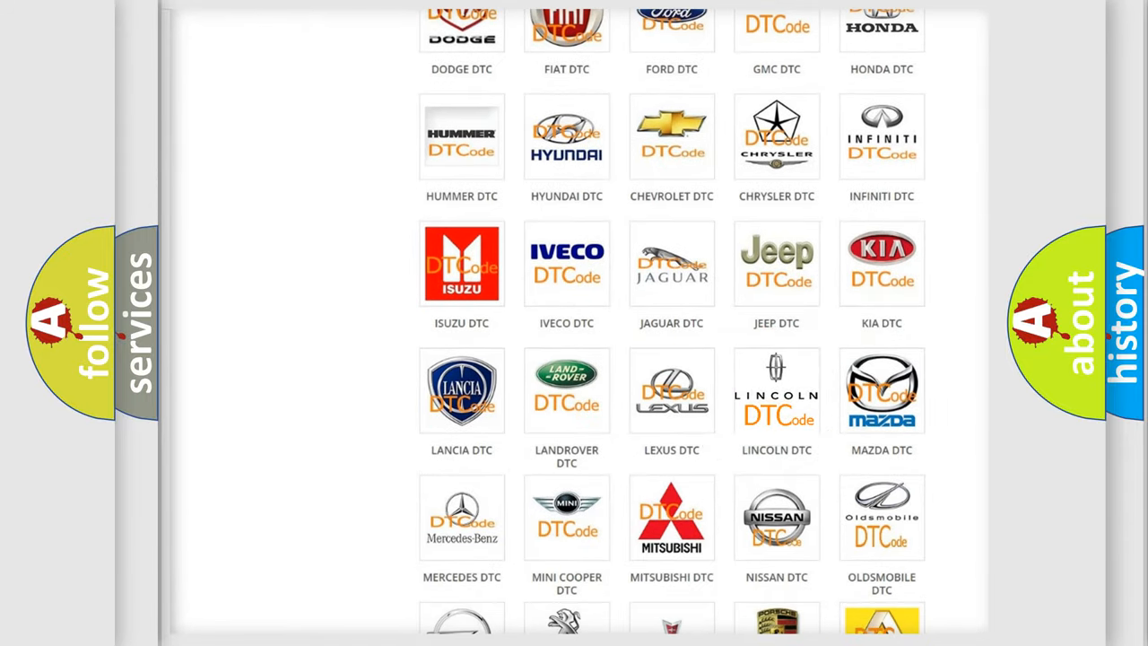
pyautogui.click(777, 390)
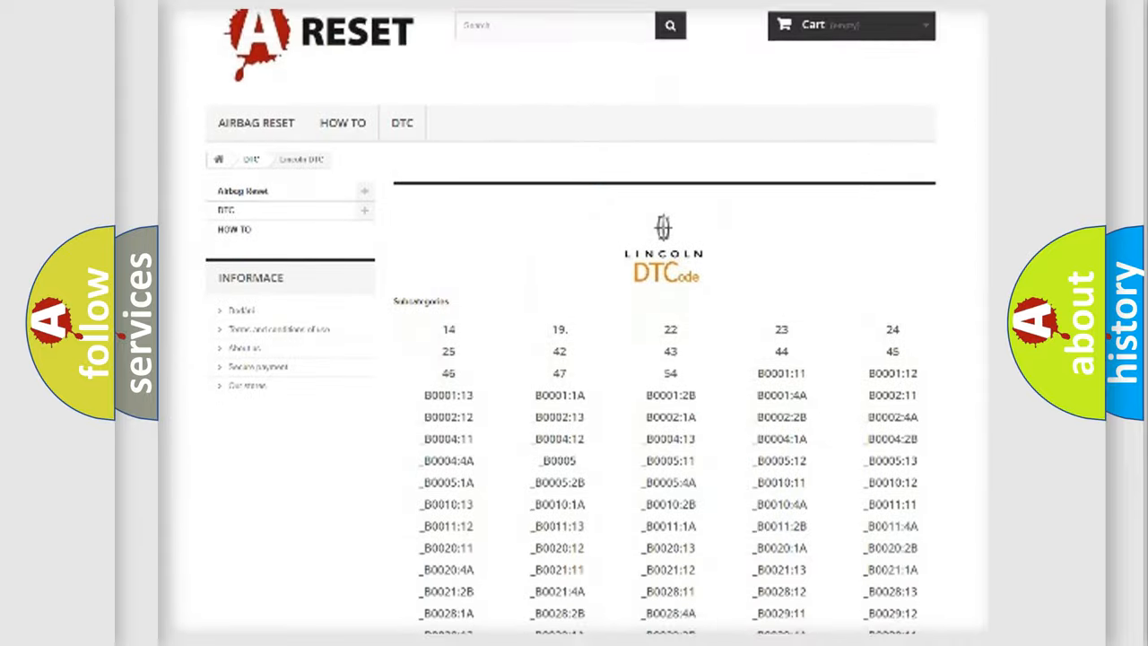
pyautogui.scroll(-3)
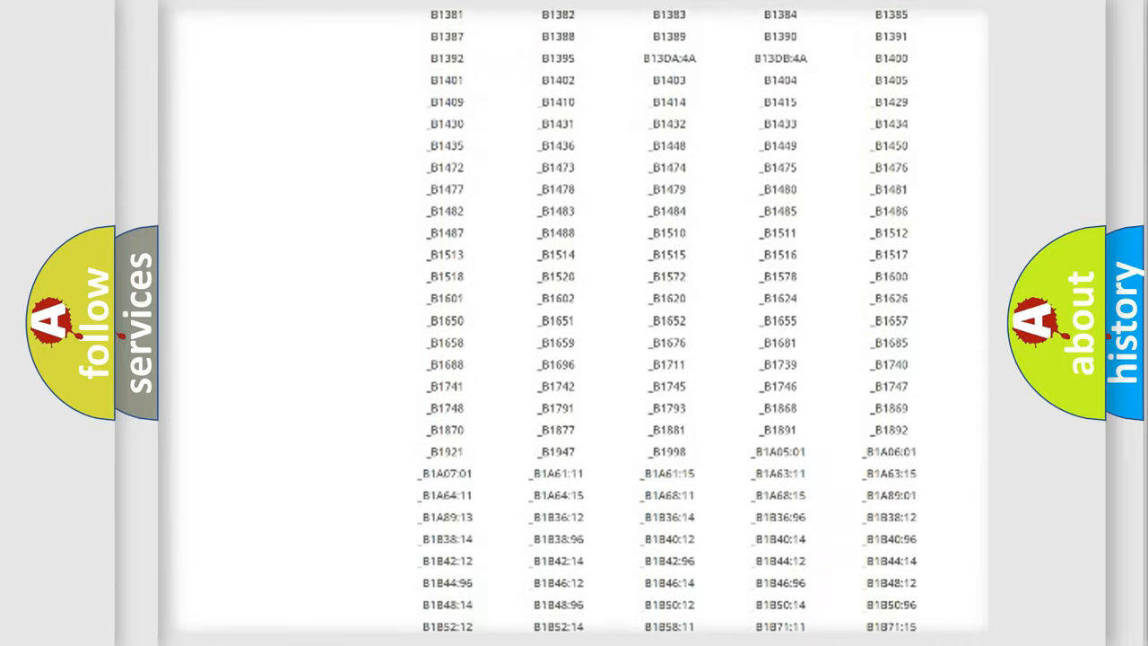